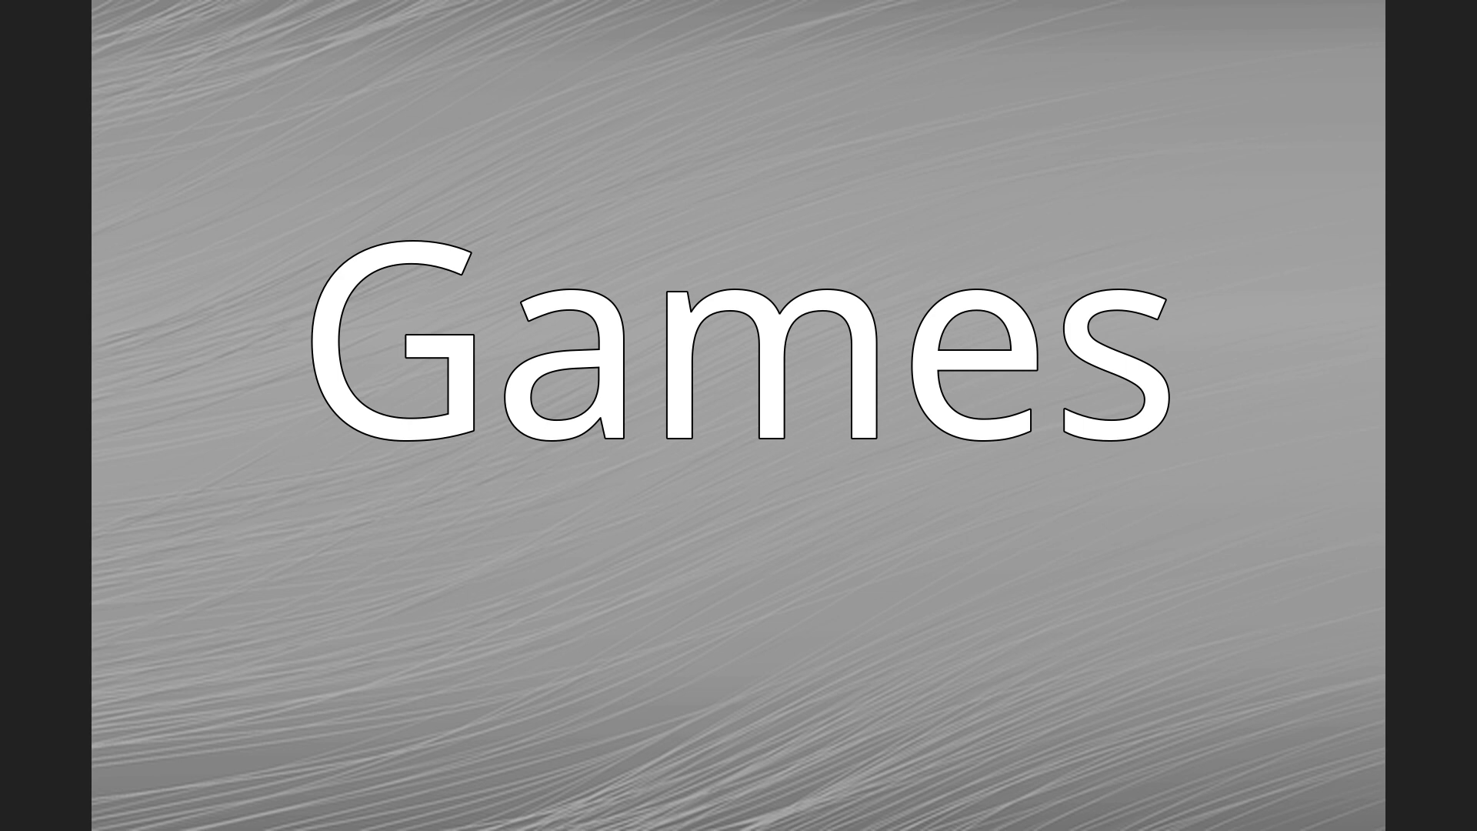
Step: Advance the slideshow from the 'Games' title slide to the 'Common elements' slide
key(right)
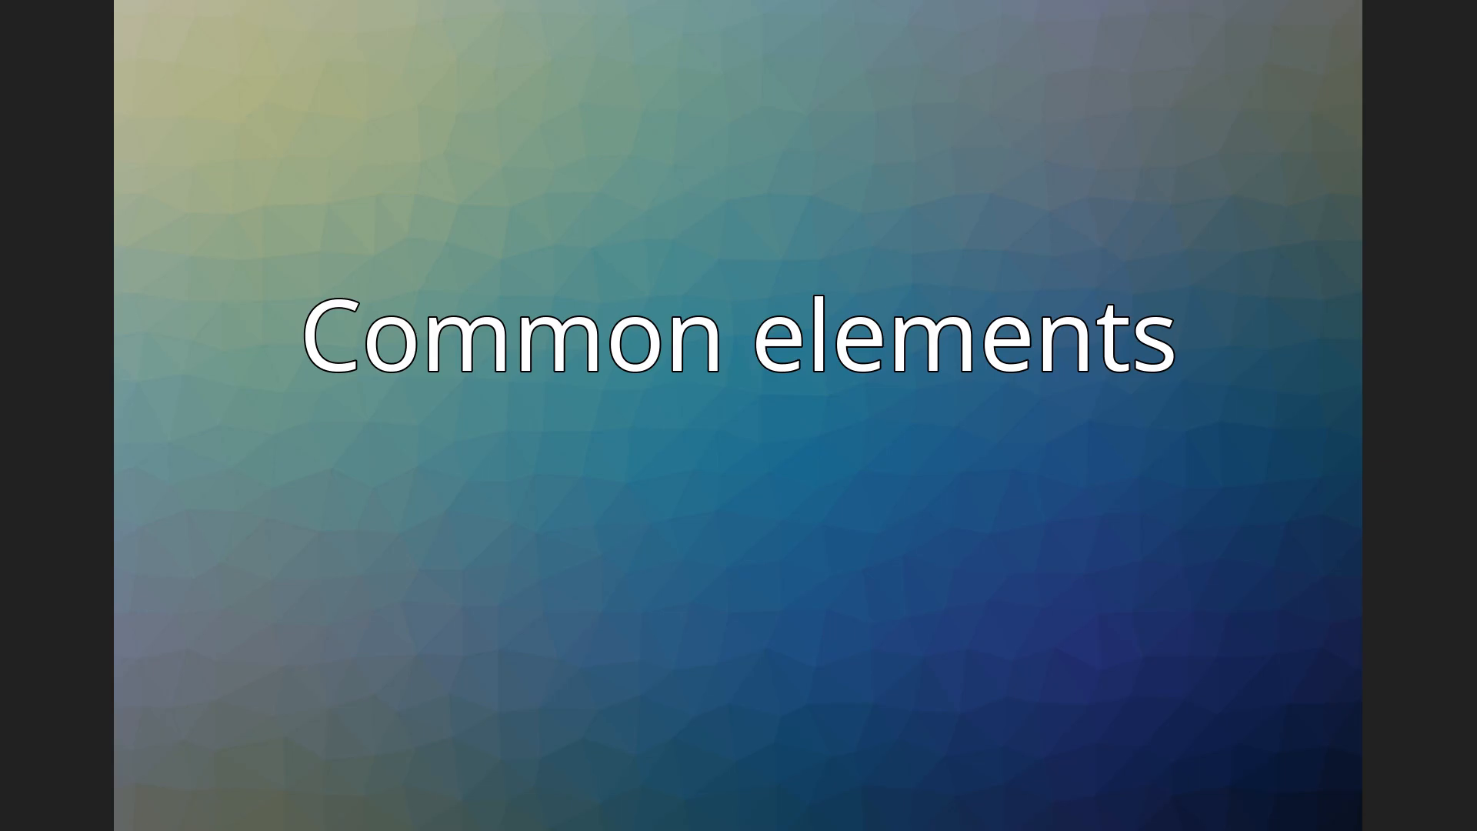